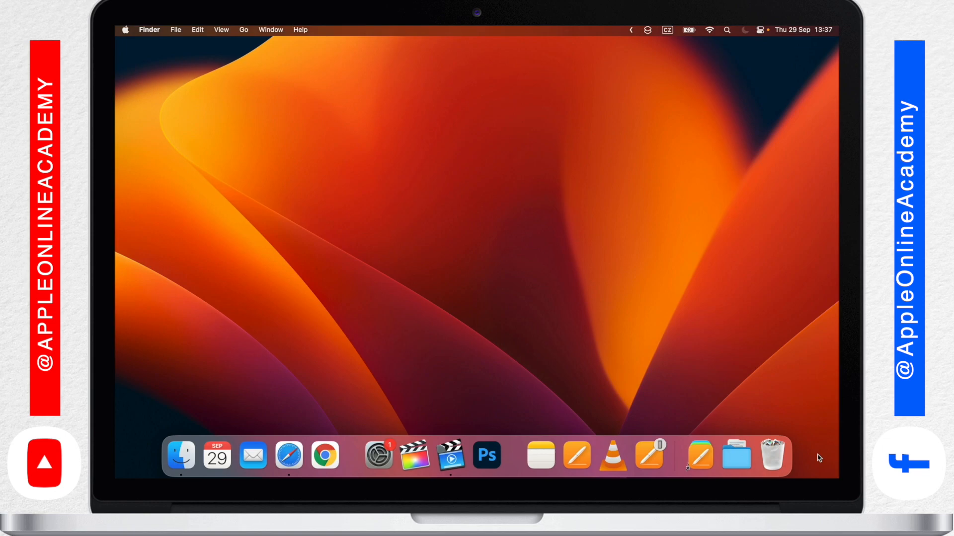
pyautogui.moveTo(180, 455)
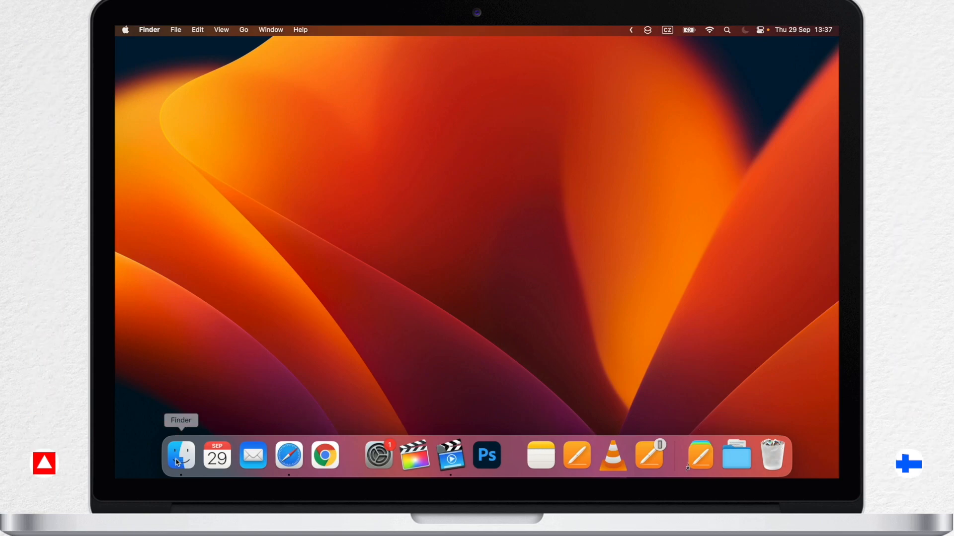
# Activate Finder and bring the Safari YouTube channel window in front of Calendar and Pages
pyautogui.click(180, 455)
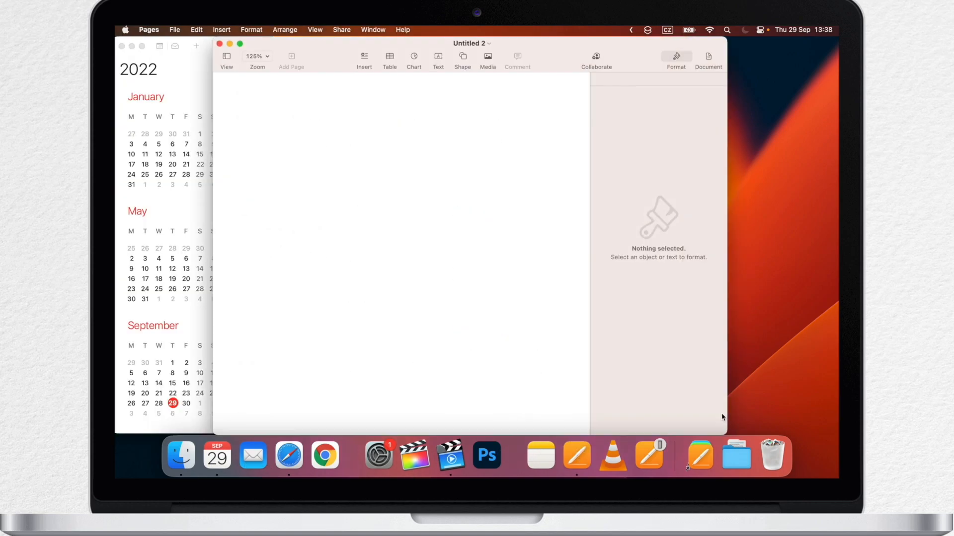
pyautogui.click(288, 455)
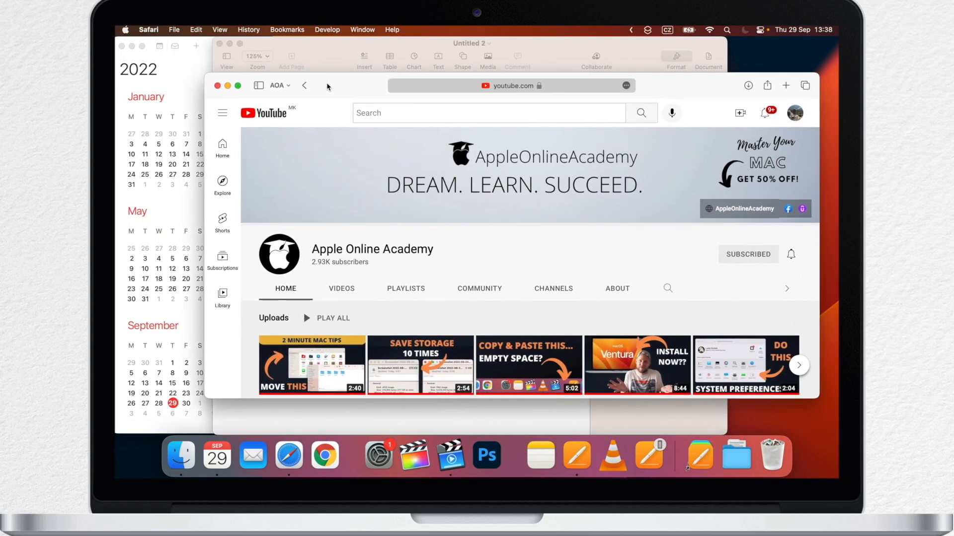
# Launch TextEdit, review all windows across Desktop 1 and Desktop 2, then exit the overview
pyautogui.write('textEdit')
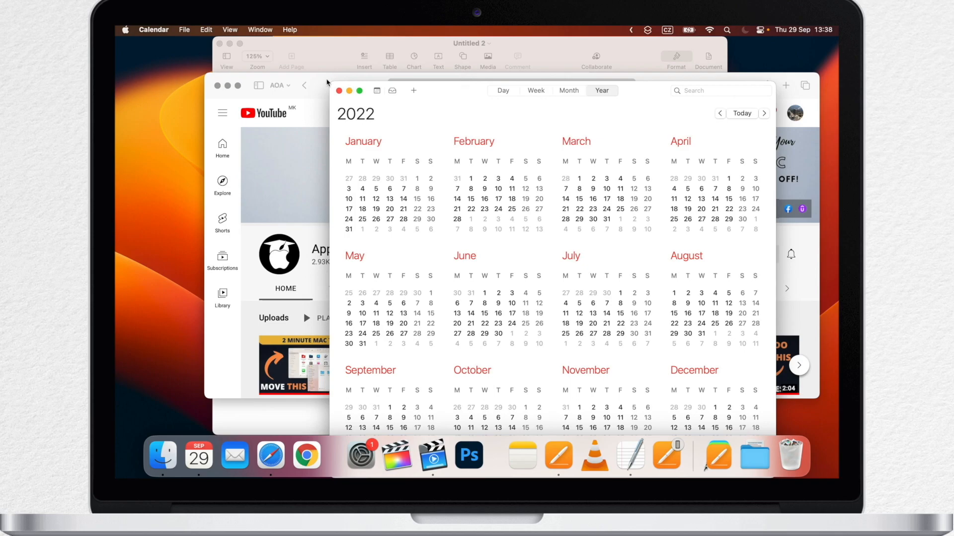
pyautogui.press('cmd+tab')
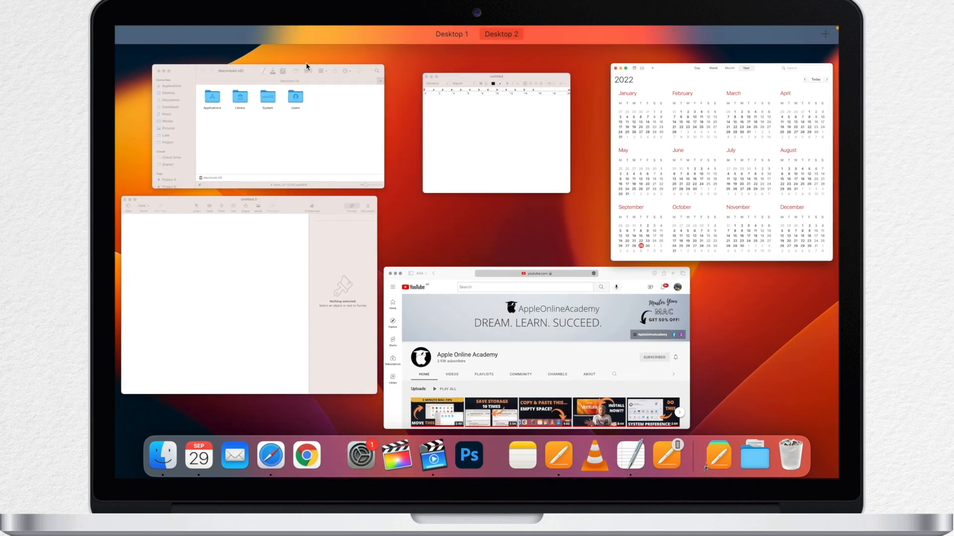
pyautogui.click(501, 33)
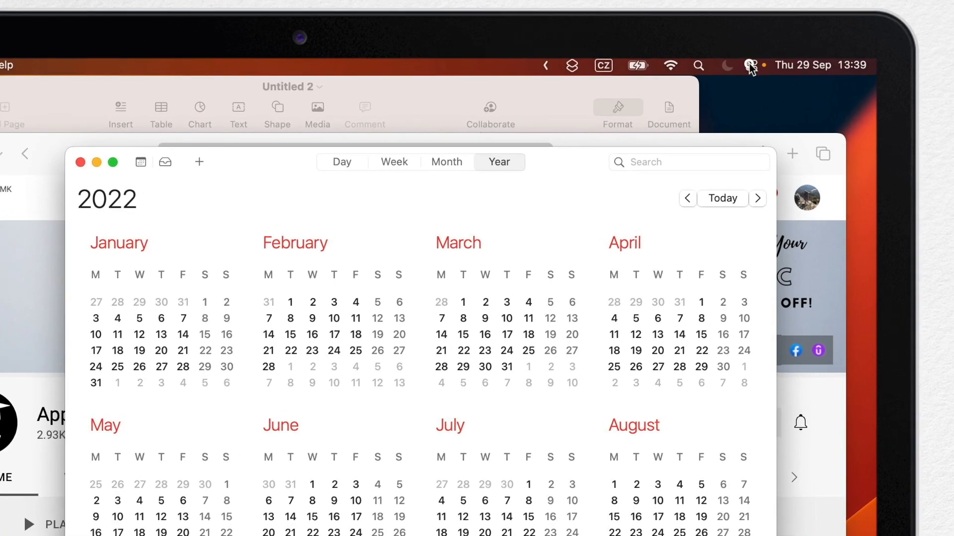
# Enable Stage Manager from Control Centre, centring Calendar with other apps stacked left
pyautogui.click(750, 65)
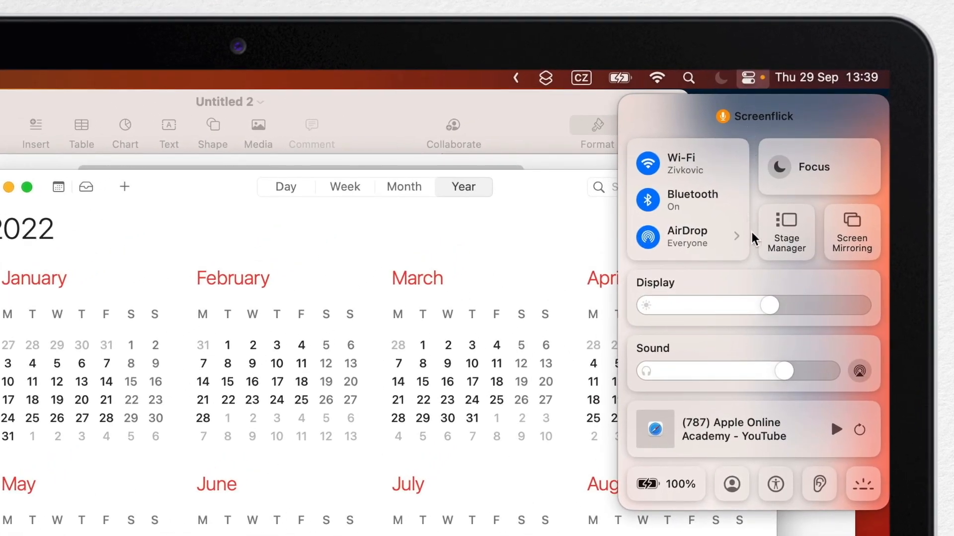
pyautogui.click(785, 232)
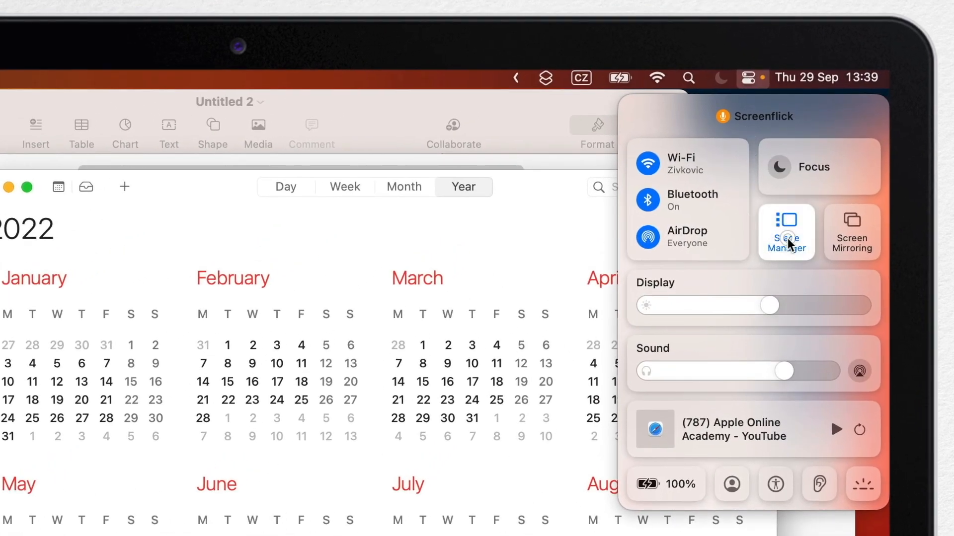
pyautogui.click(785, 232)
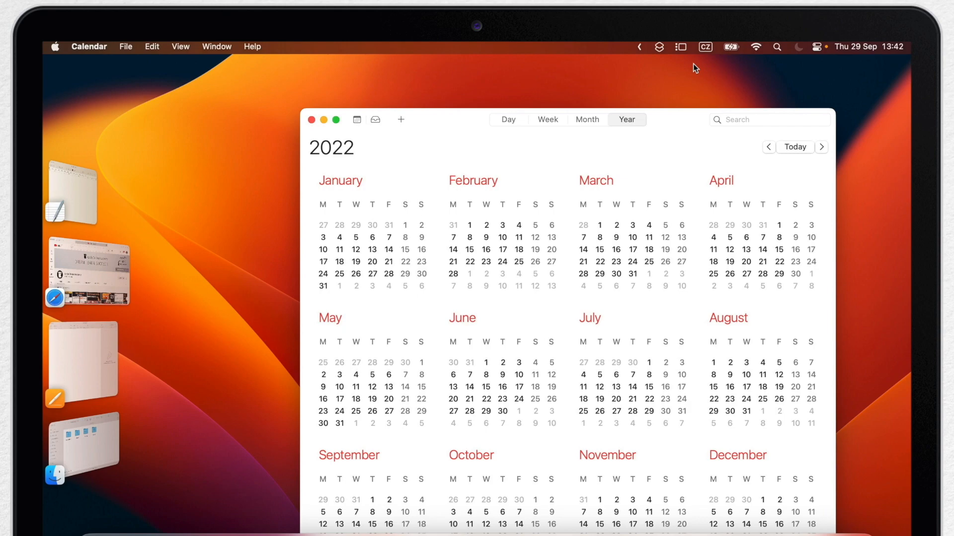
pyautogui.moveTo(60, 163)
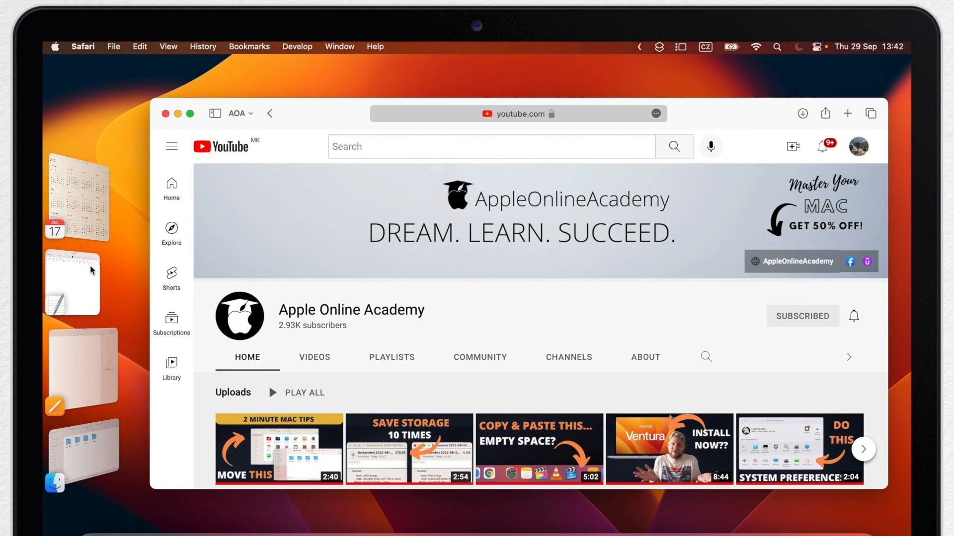
pyautogui.moveTo(131, 195)
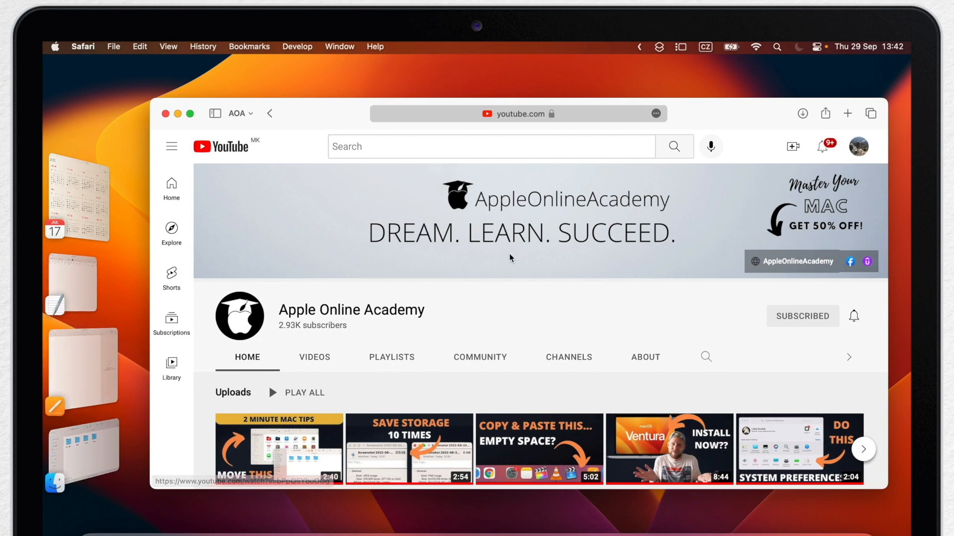
pyautogui.moveTo(520, 260)
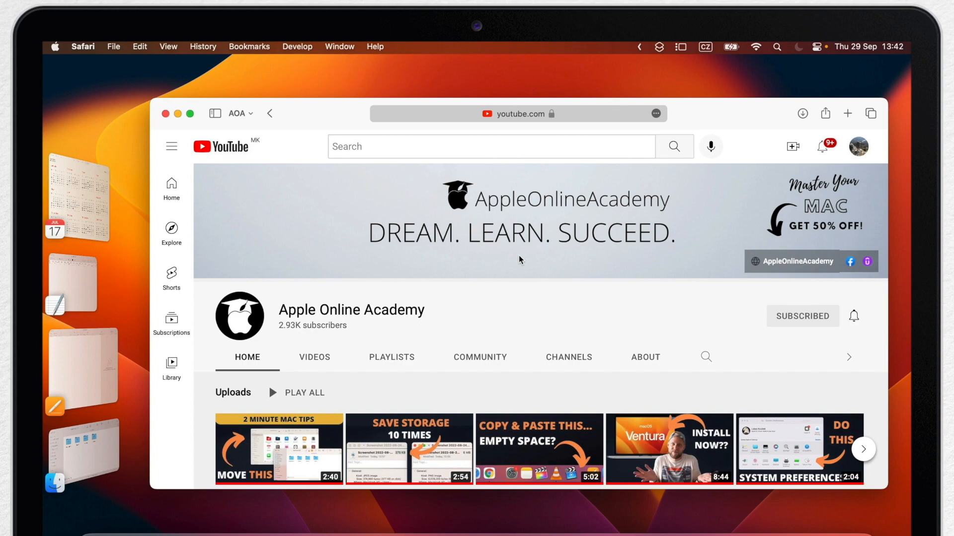
pyautogui.moveTo(884, 514)
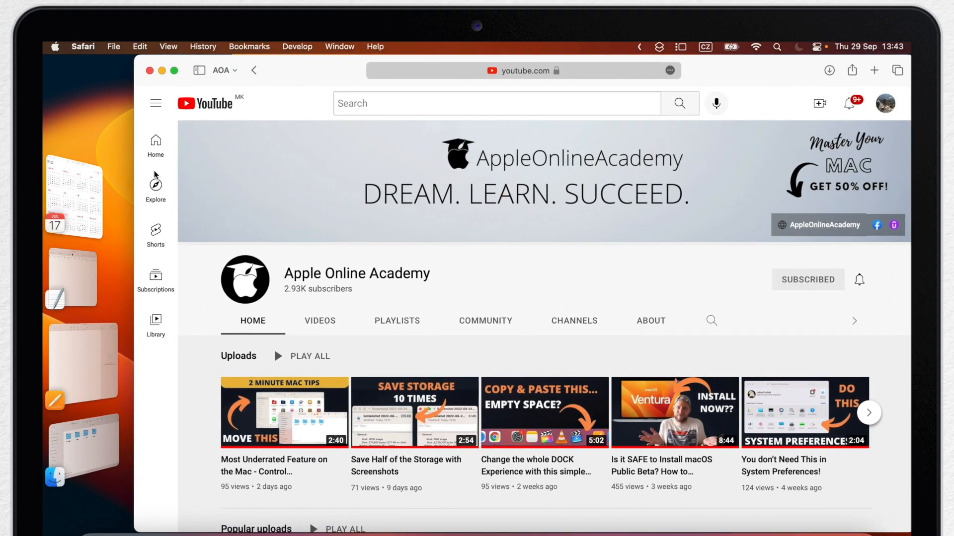
pyautogui.moveTo(549, 288)
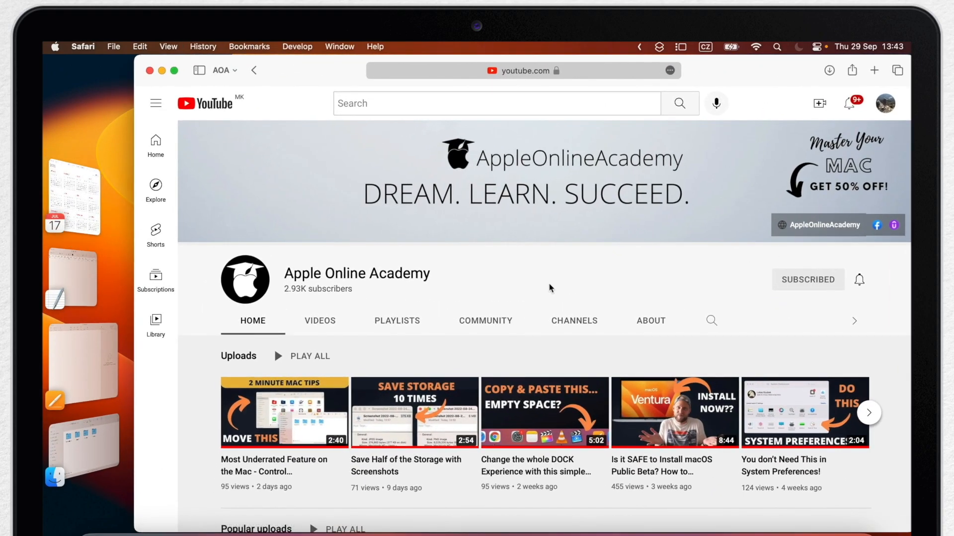
pyautogui.moveTo(109, 363)
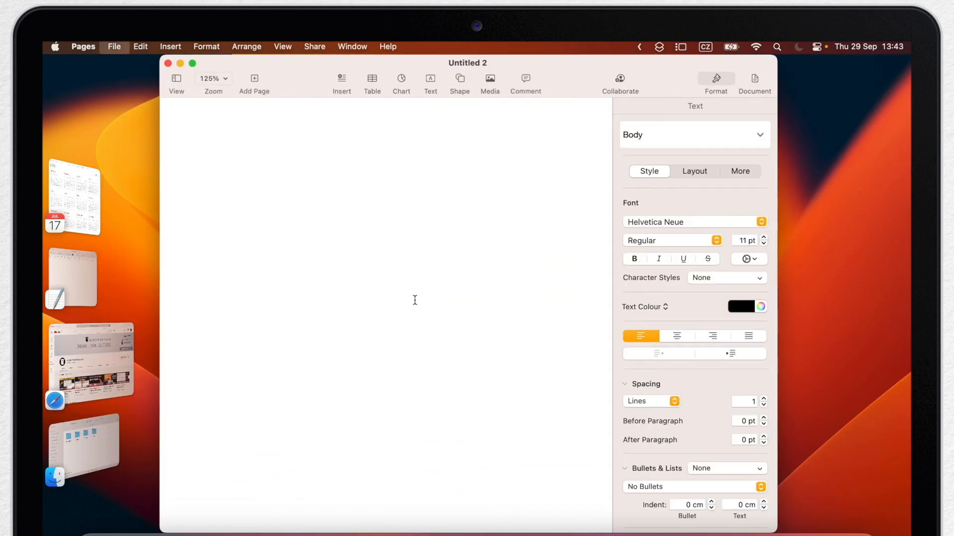
# Create a new Pages document from the Classic Newsletter template
pyautogui.click(114, 46)
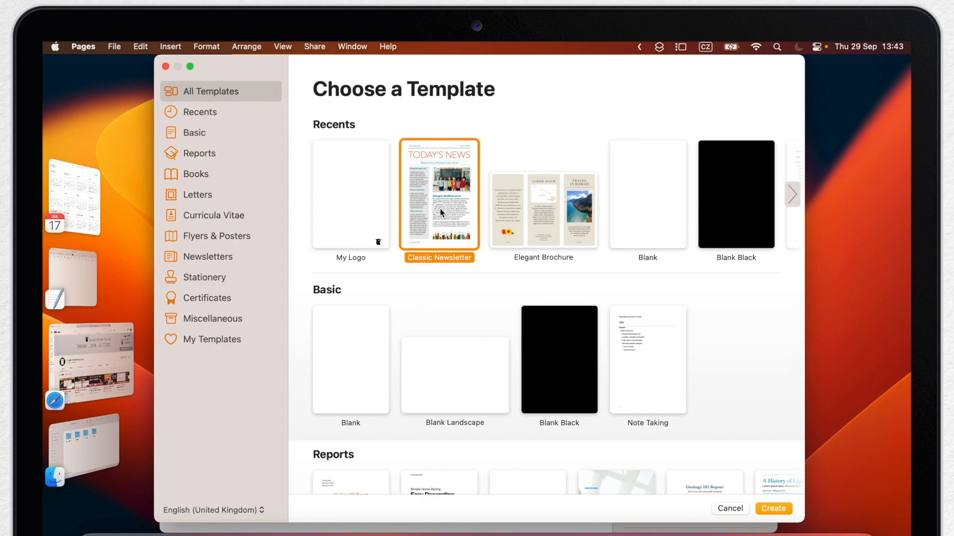
pyautogui.click(773, 508)
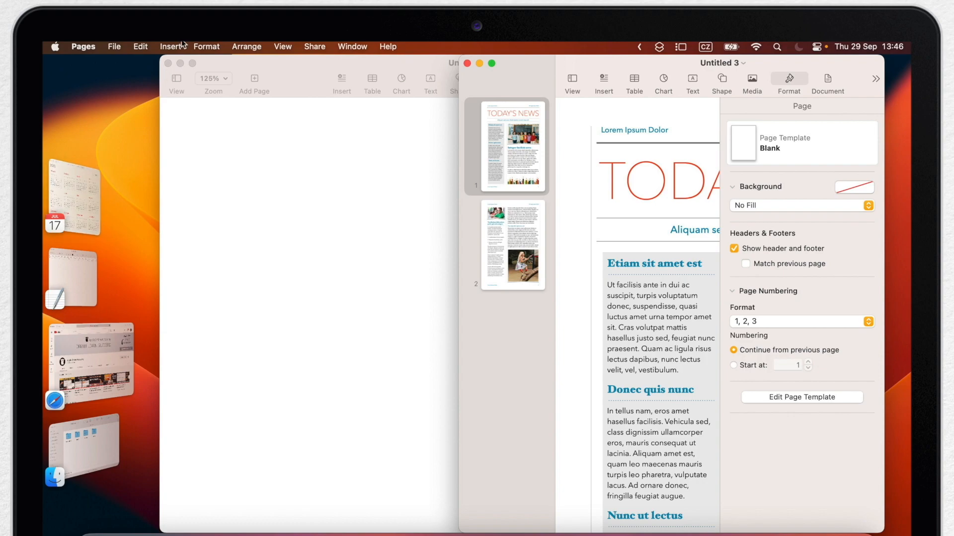
# In Stage Manager settings, show an application's windows One at a Time
pyautogui.click(681, 47)
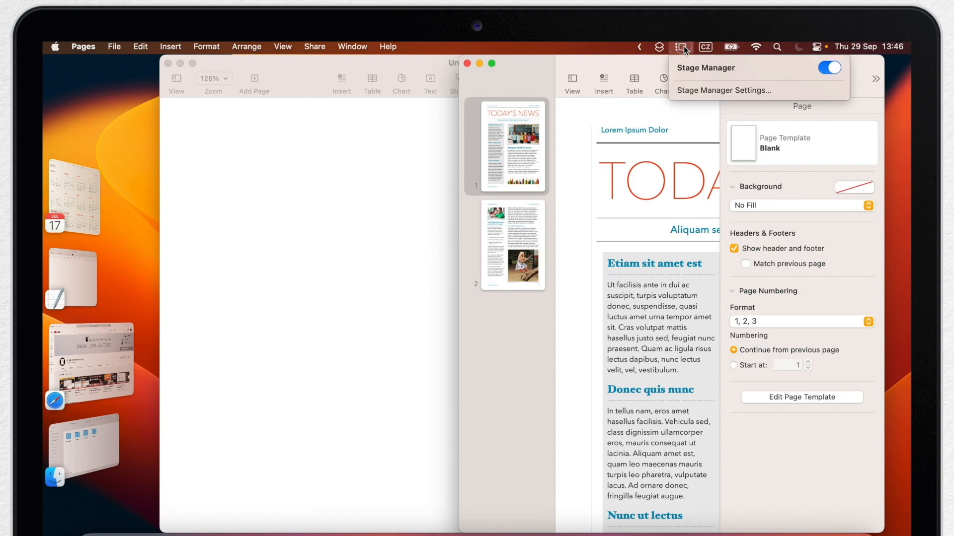
pyautogui.moveTo(733, 90)
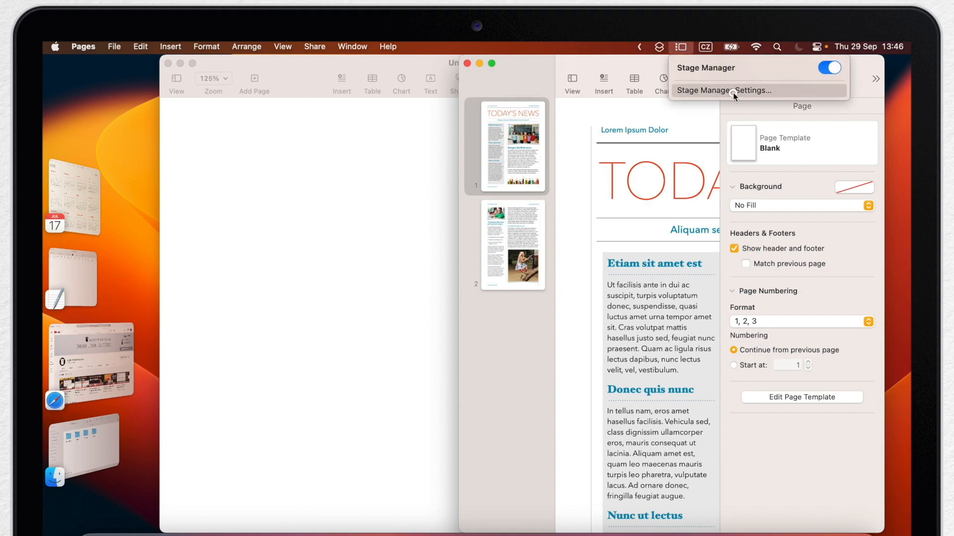
pyautogui.click(723, 90)
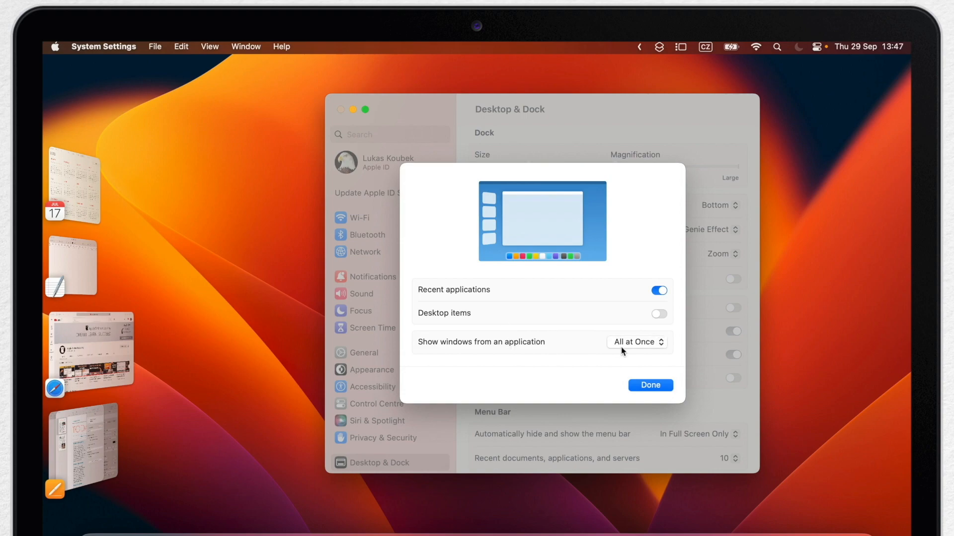
pyautogui.click(636, 341)
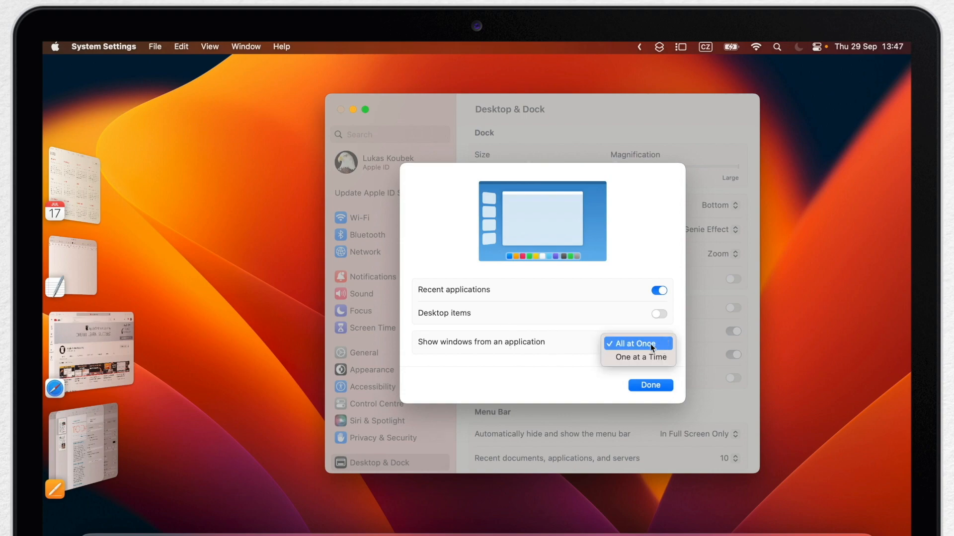
pyautogui.click(638, 357)
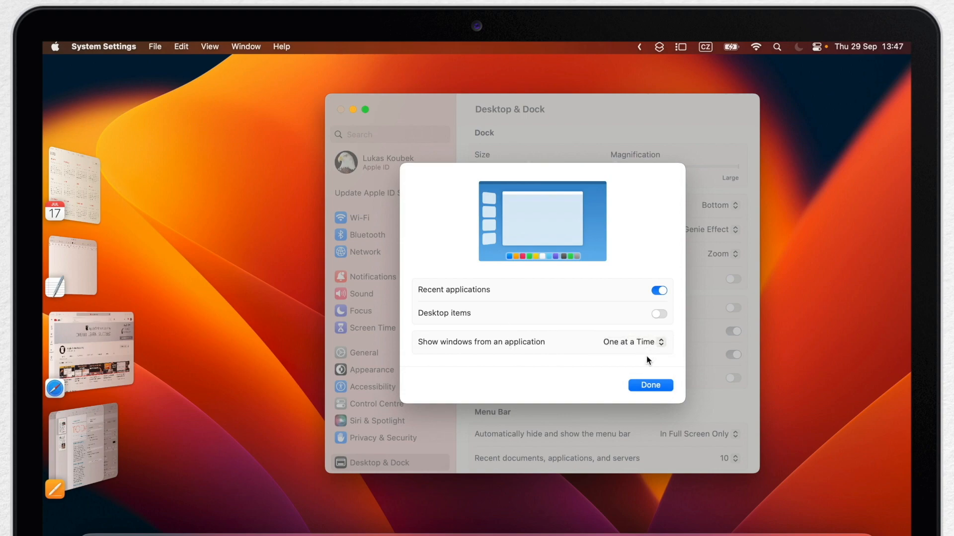
pyautogui.click(649, 385)
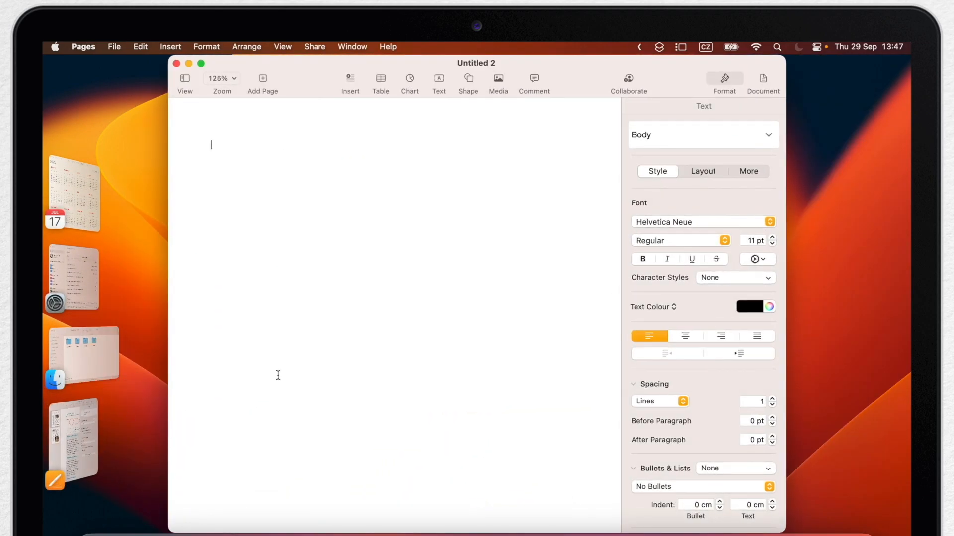
pyautogui.moveTo(262, 342)
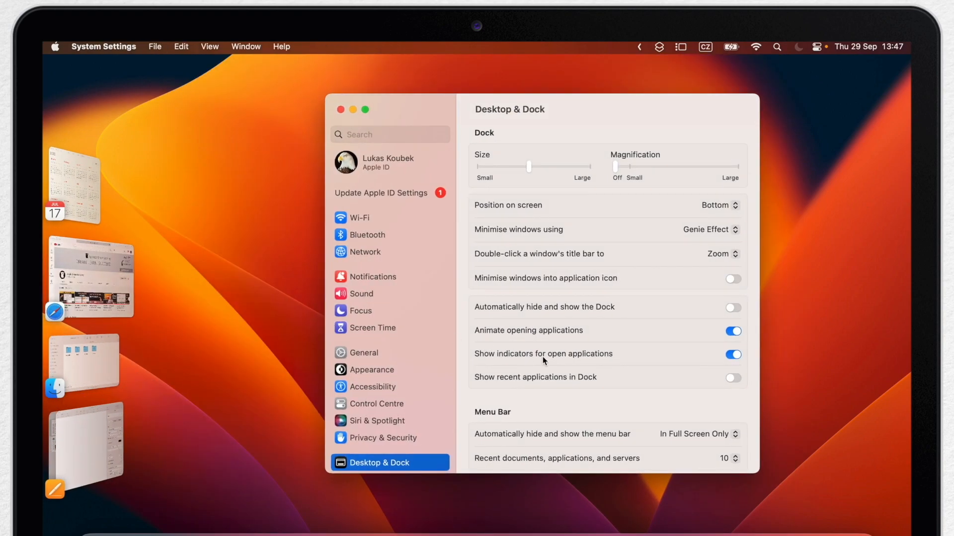
# Open Stage Manager's Customise sheet and its 'Show windows from an application' pop-up
pyautogui.scroll(-3)
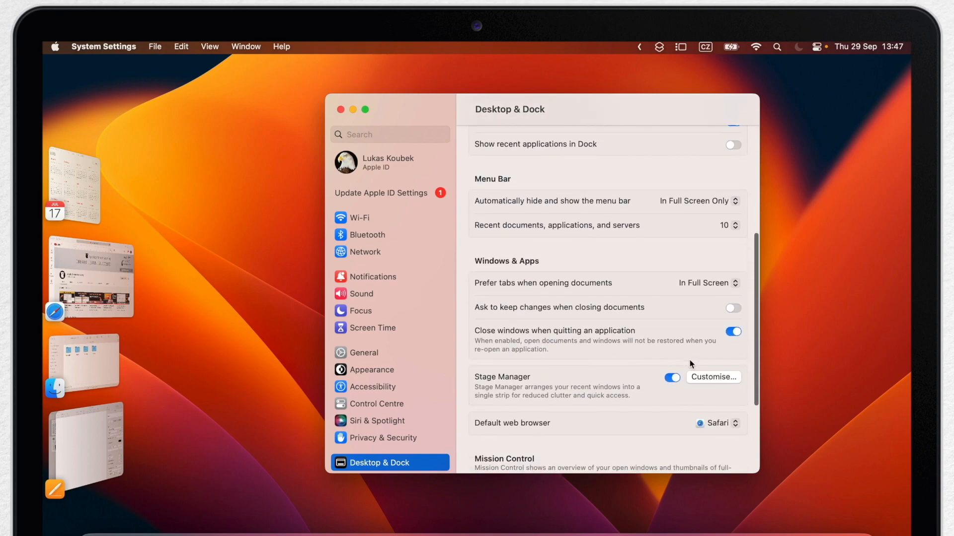
pyautogui.click(712, 377)
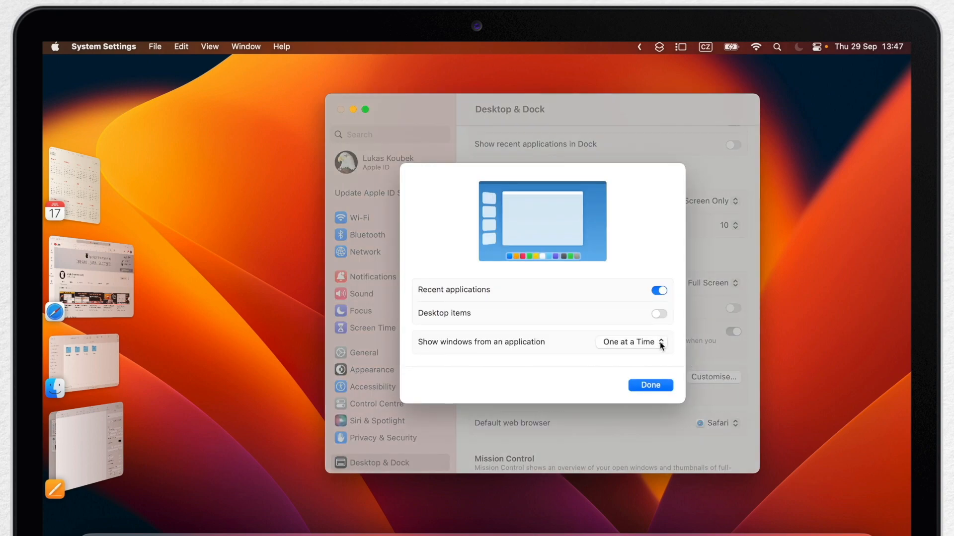
pyautogui.click(630, 341)
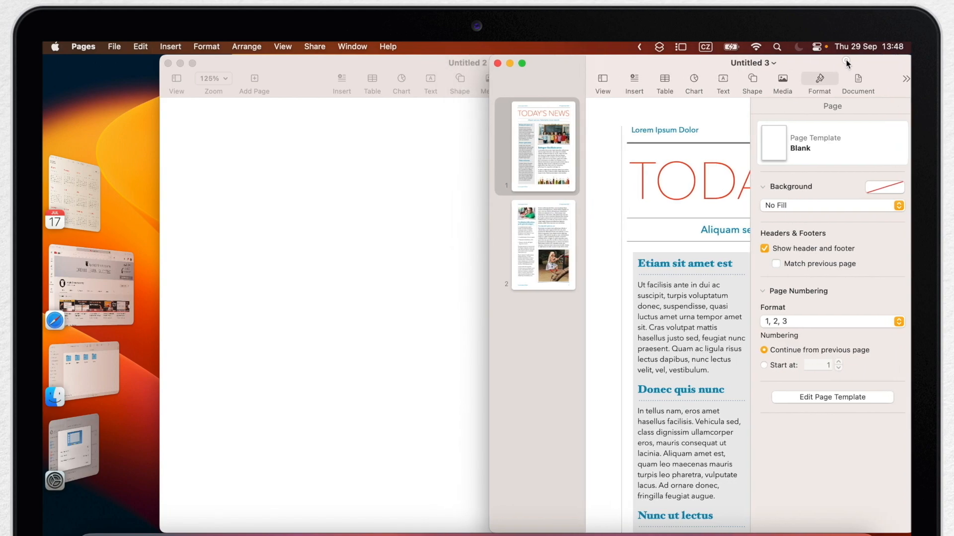
# Bring the blank Untitled 2 document in front of the Untitled 3 newsletter
pyautogui.click(465, 63)
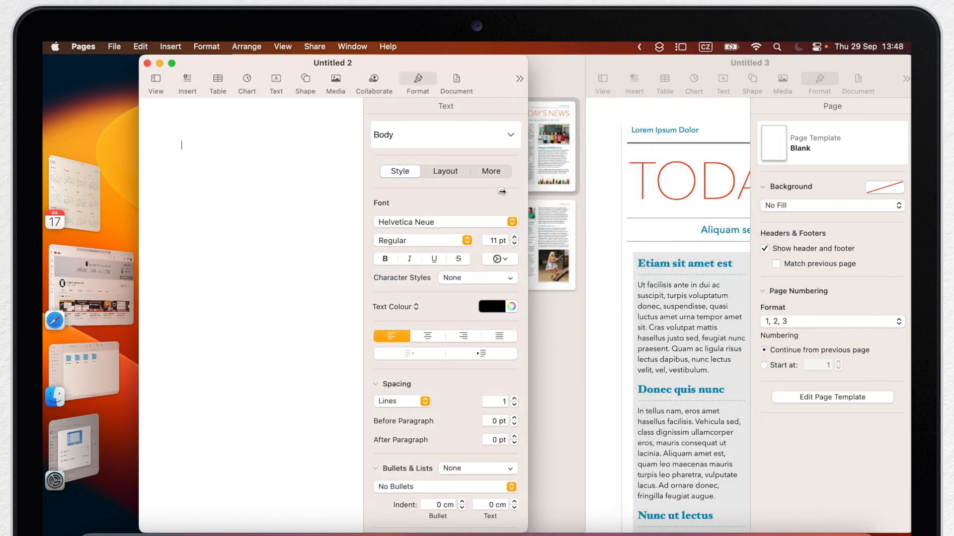
pyautogui.moveTo(93, 111)
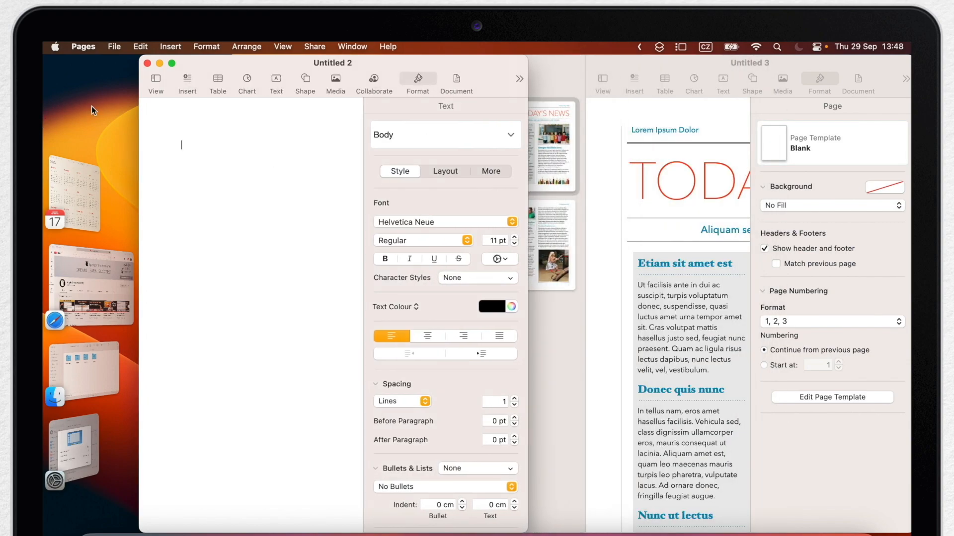
pyautogui.moveTo(73, 140)
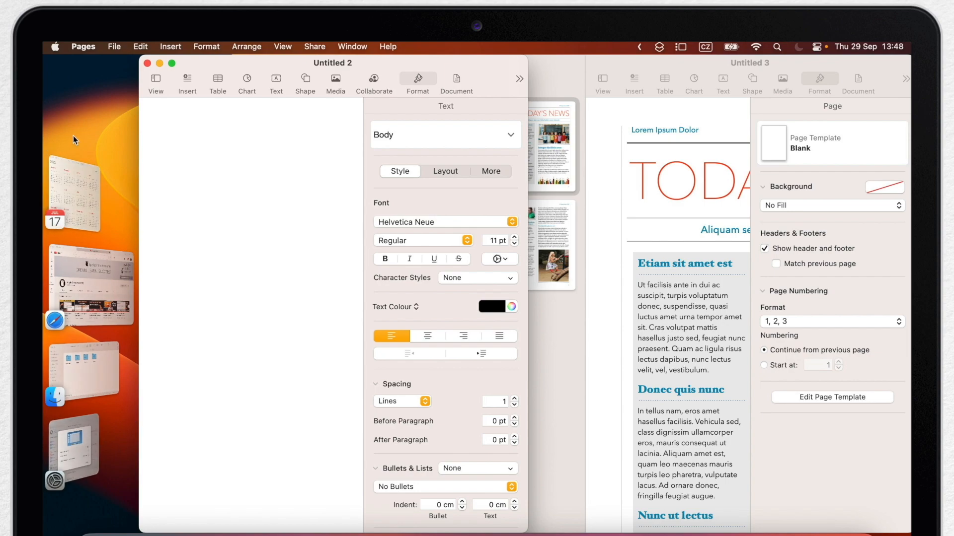
pyautogui.moveTo(137, 149)
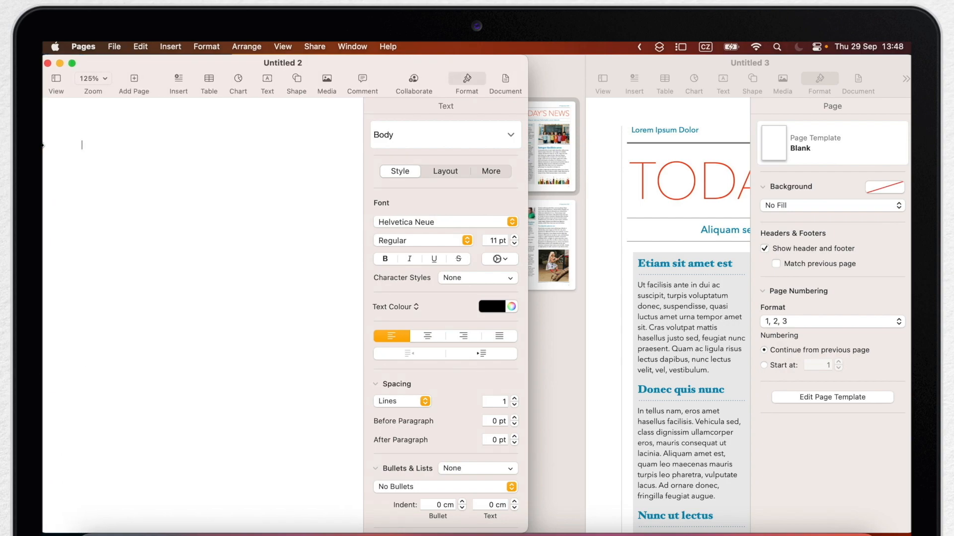
pyautogui.moveTo(239, 147)
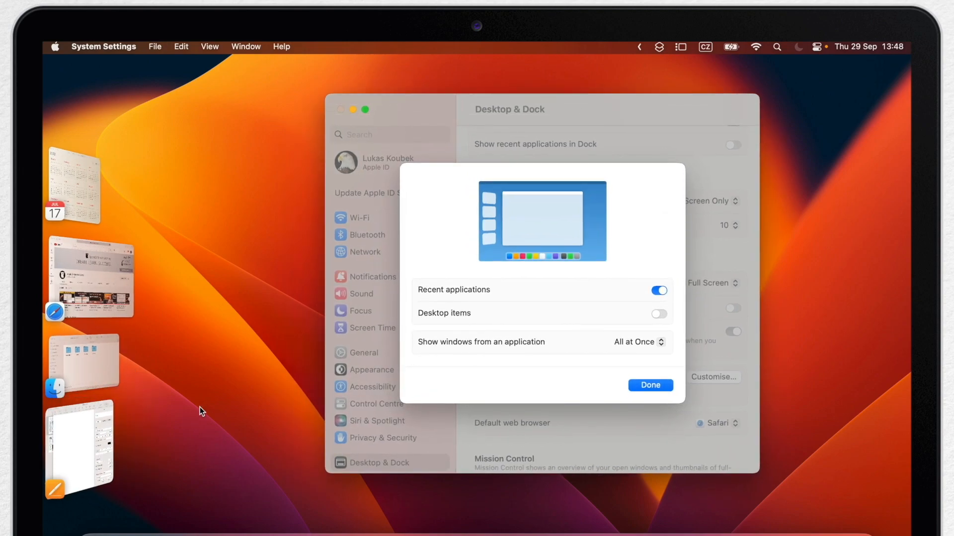
pyautogui.moveTo(254, 217)
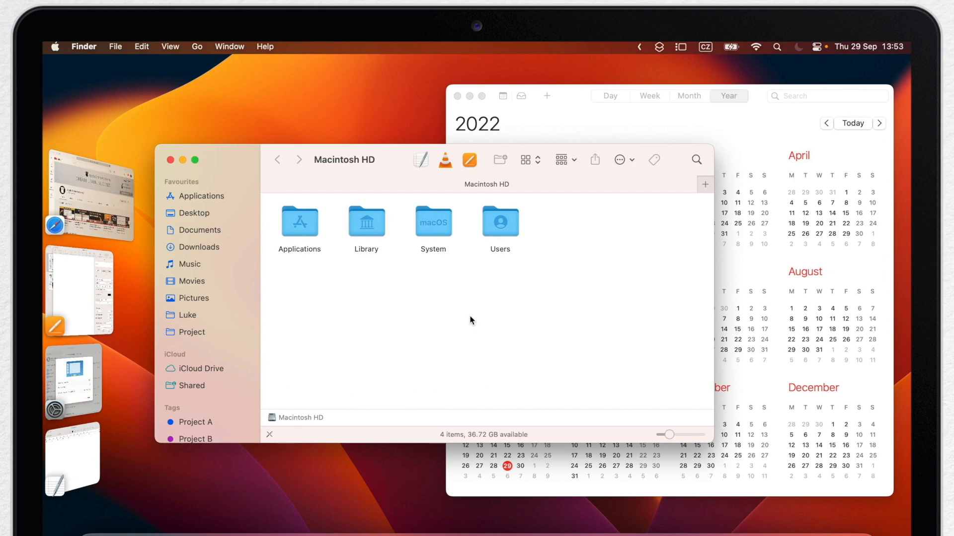
pyautogui.moveTo(770, 103)
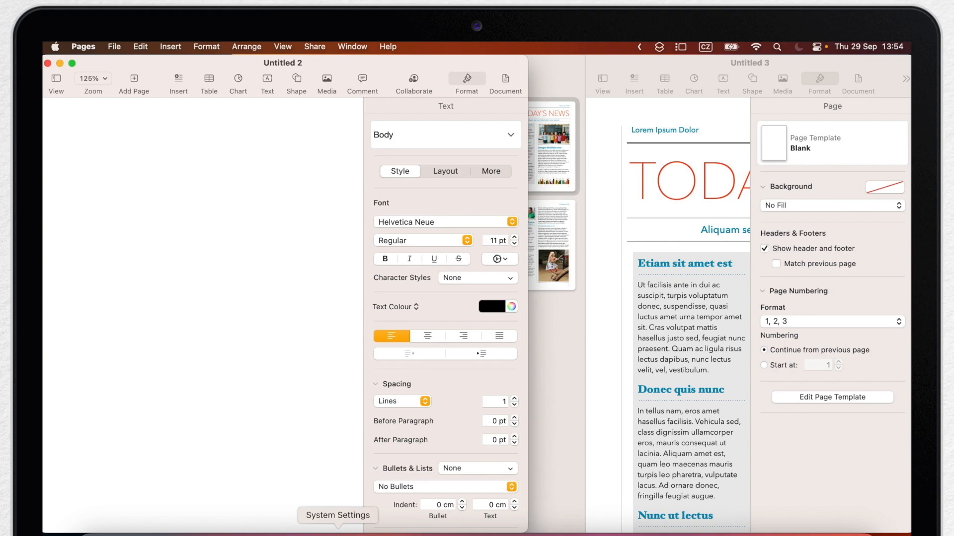
# Switch on Desktop items in Stage Manager's Customise settings
pyautogui.click(338, 516)
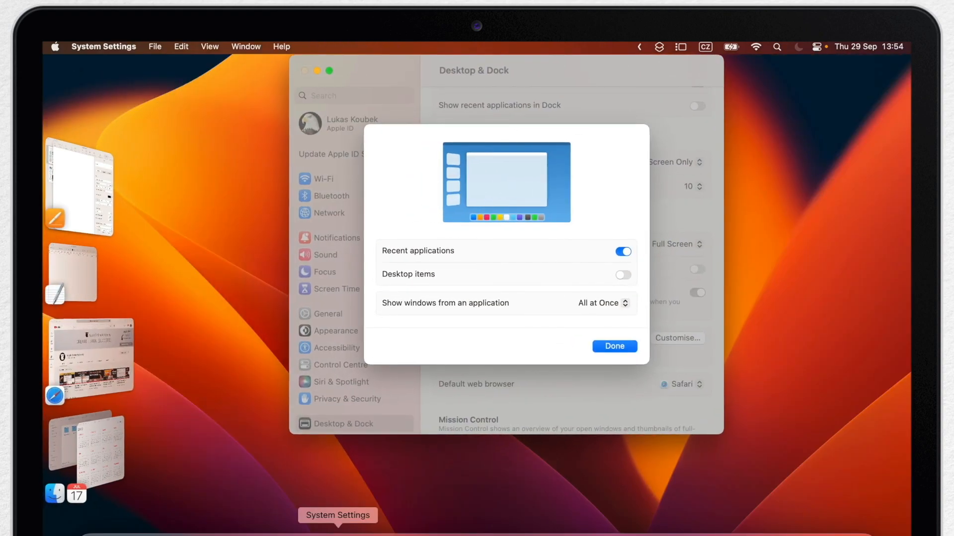
pyautogui.moveTo(534, 274)
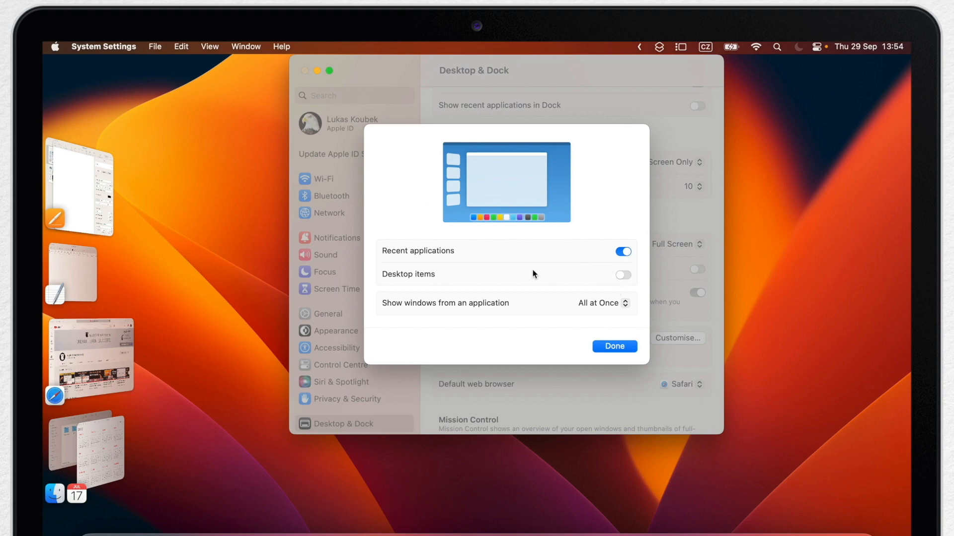
pyautogui.click(621, 275)
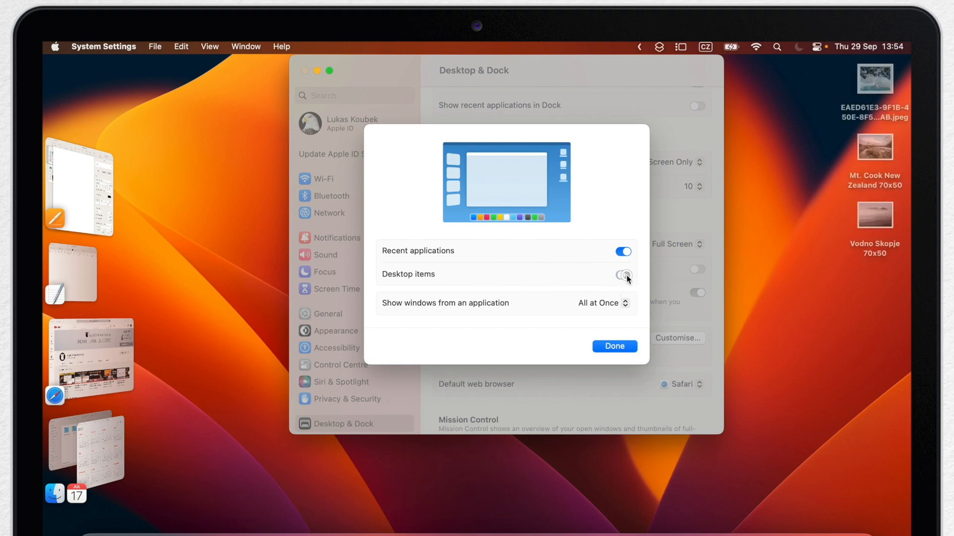
pyautogui.click(622, 274)
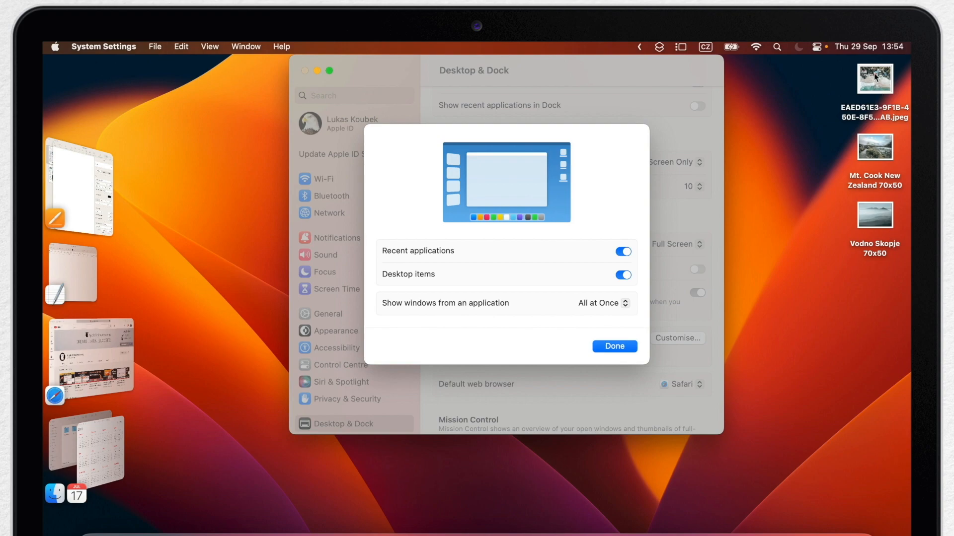
pyautogui.moveTo(813, 190)
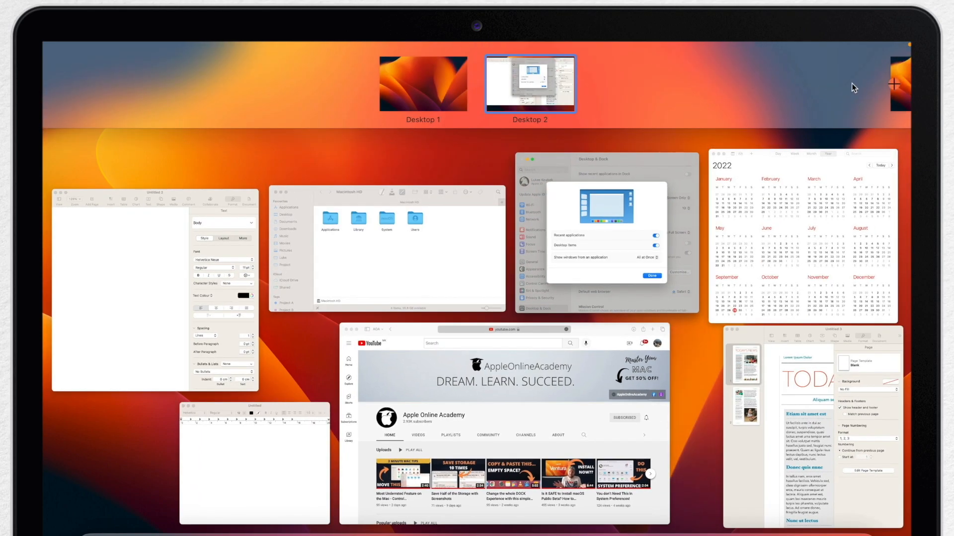
# Click the Desktop 1 thumbnail in Mission Control's Spaces bar
pyautogui.click(892, 84)
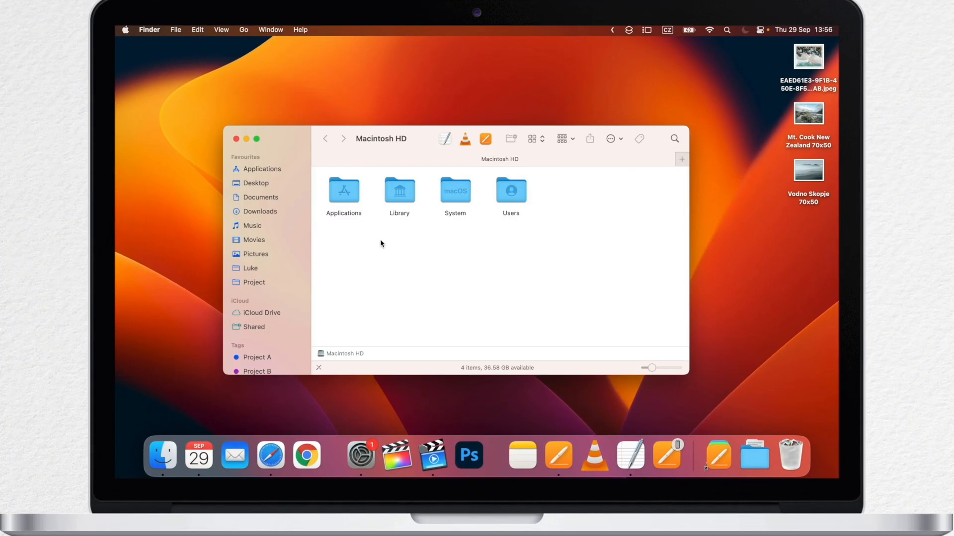
pyautogui.moveTo(389, 274)
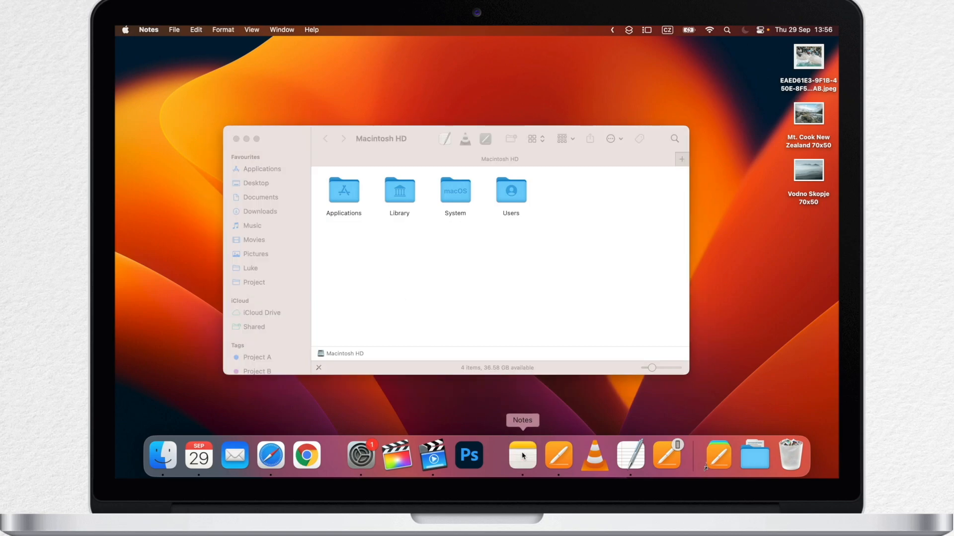
# Open Notes on the Important Data note, pushing Finder's Macintosh HD window aside
pyautogui.click(521, 455)
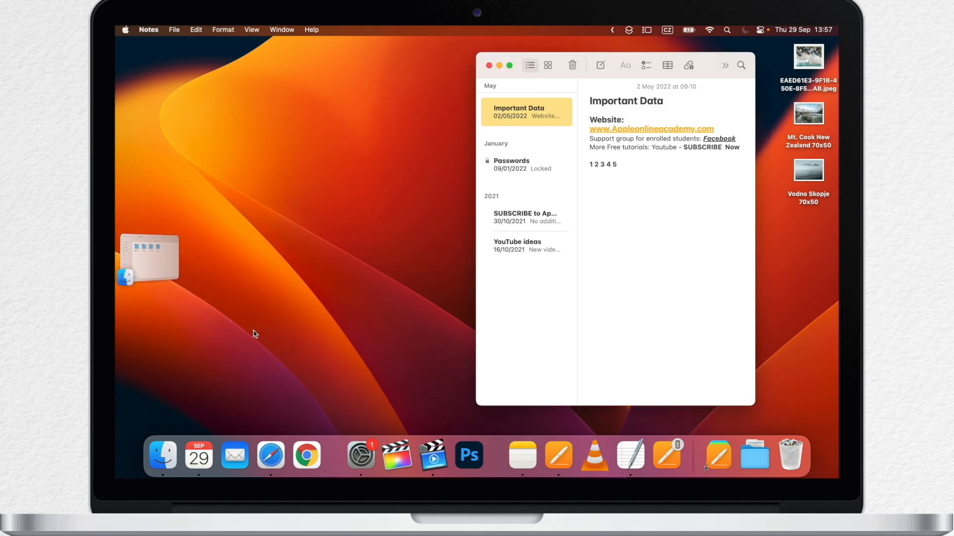
pyautogui.moveTo(342, 271)
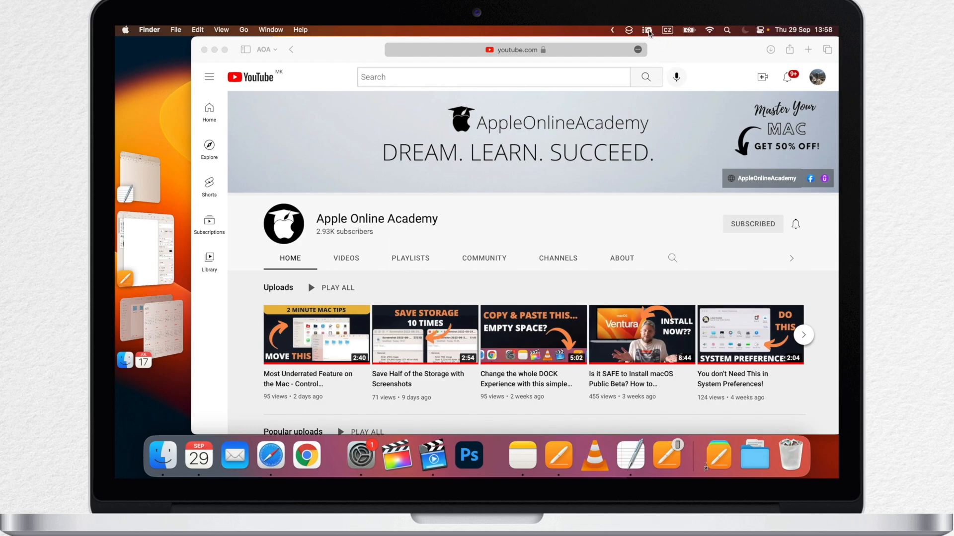
# Switch Stage Manager off from its menu bar control, leaving Safari's YouTube page in front
pyautogui.click(647, 30)
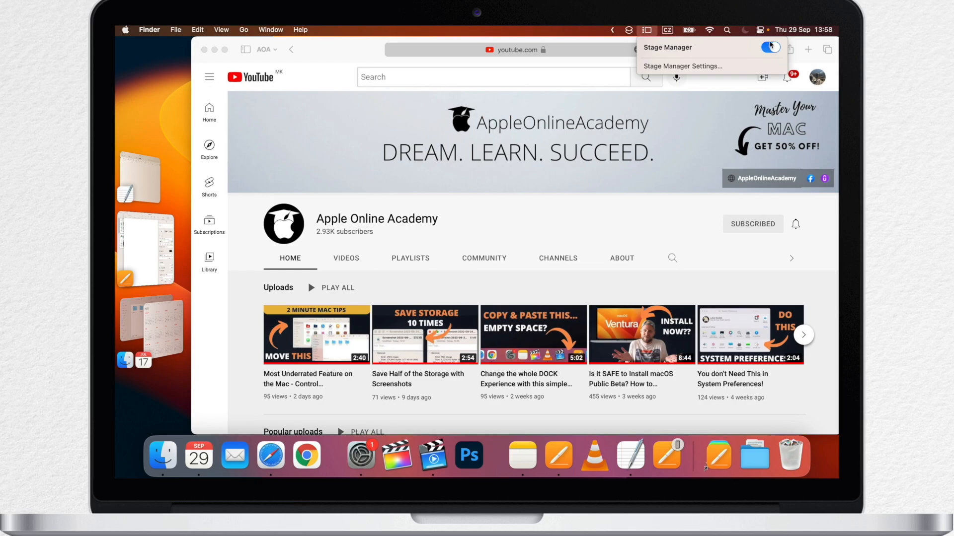
pyautogui.click(769, 47)
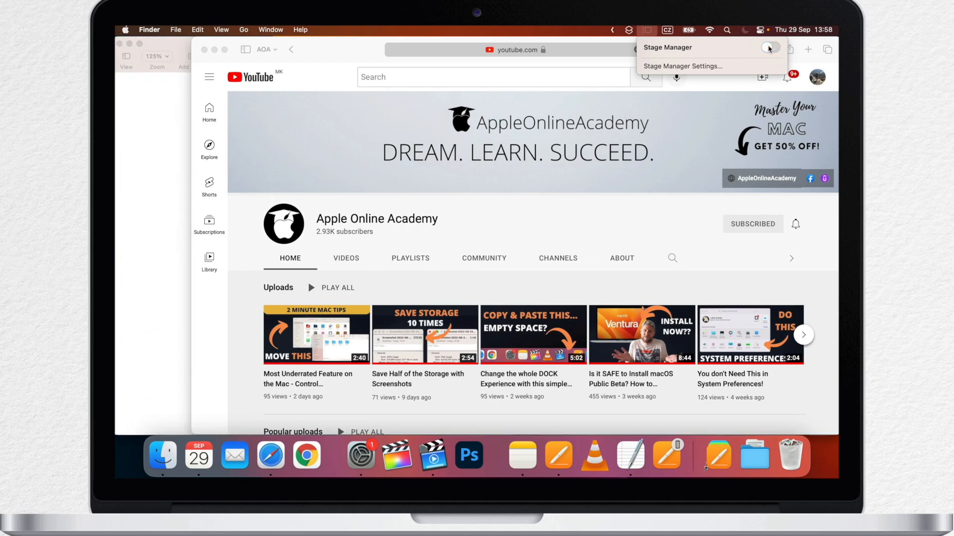